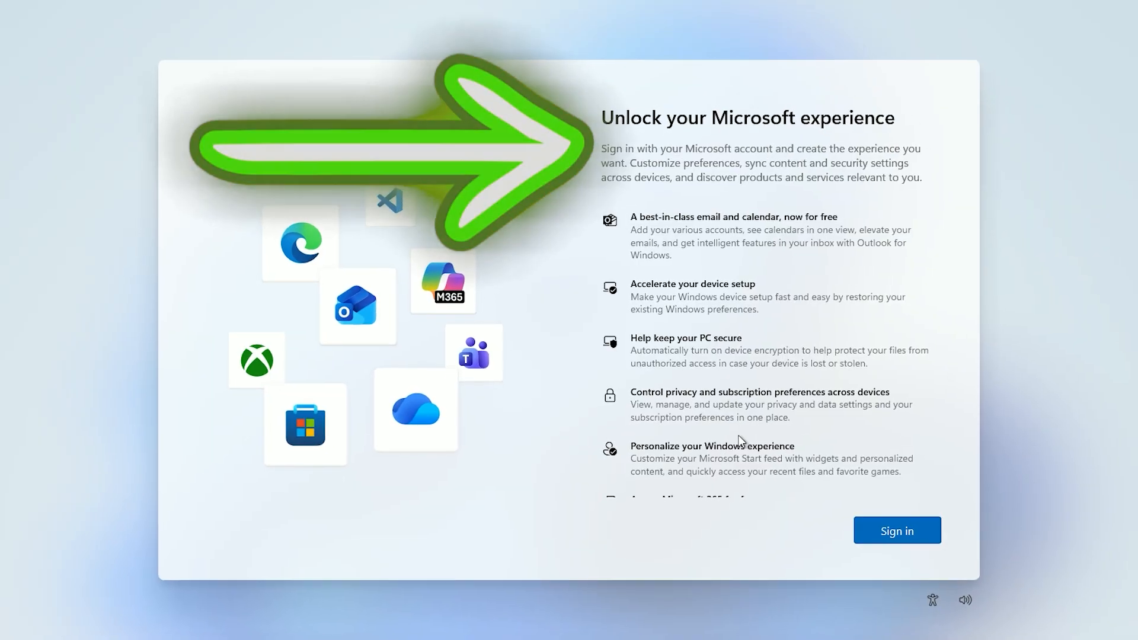
# Step: Confirm the US keyboard layout and continue to the Microsoft sign-in screen
pyautogui.click(897, 530)
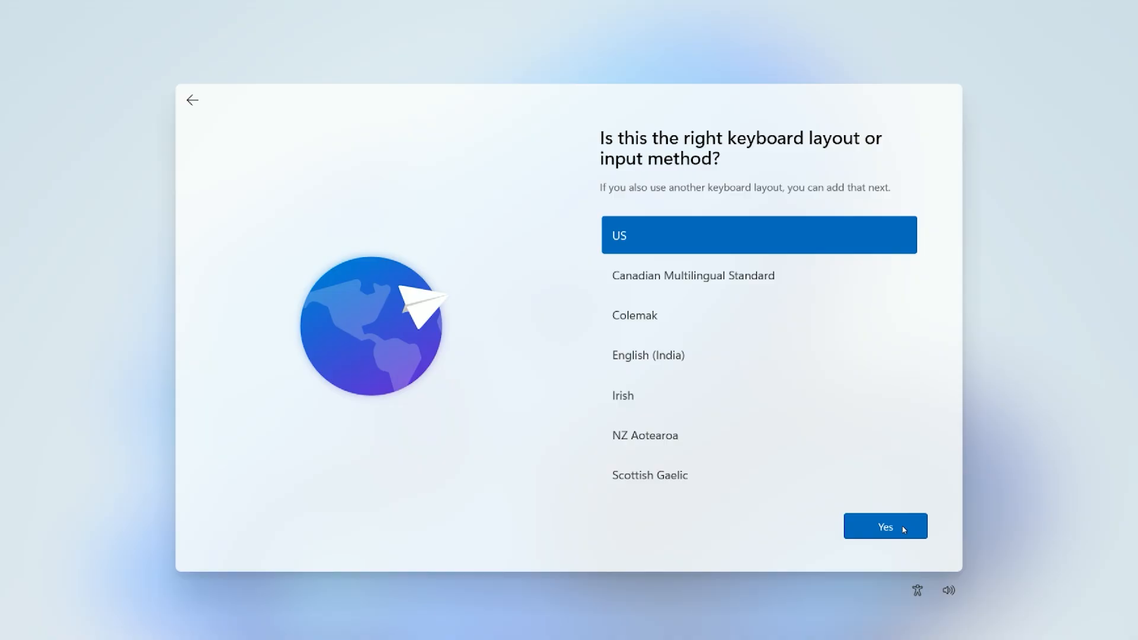
pyautogui.click(885, 527)
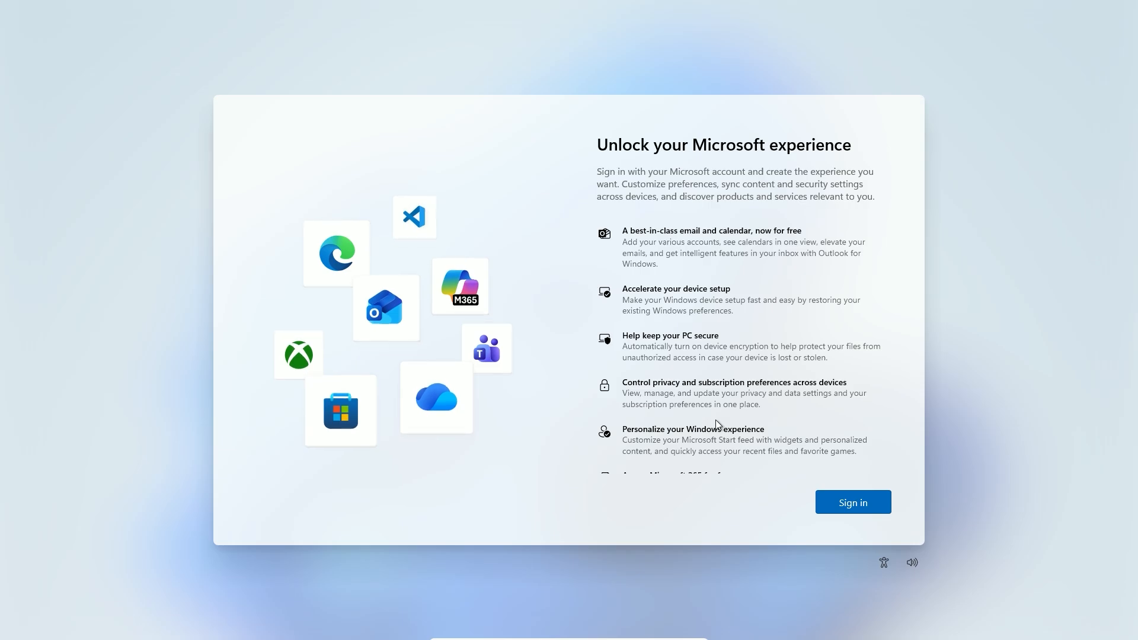
# Step: From an admin Command Prompt (Shift+F10), run start ms-cxh:localonly to get the local user form
pyautogui.press('Shift+F10')
pyautogui.write('s')
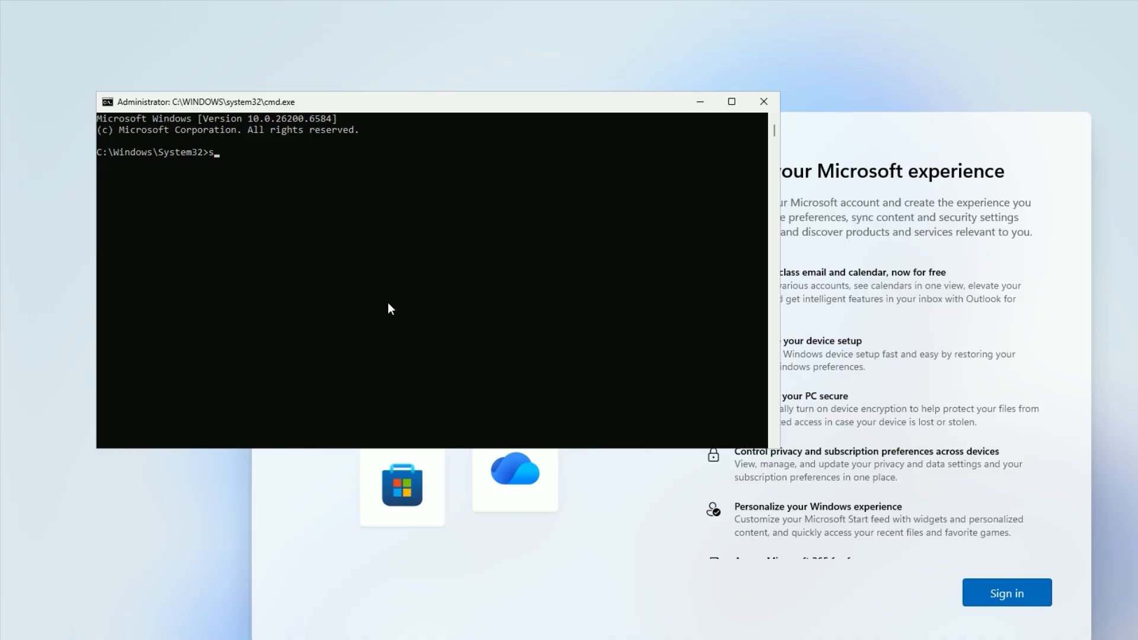
pyautogui.write('tart')
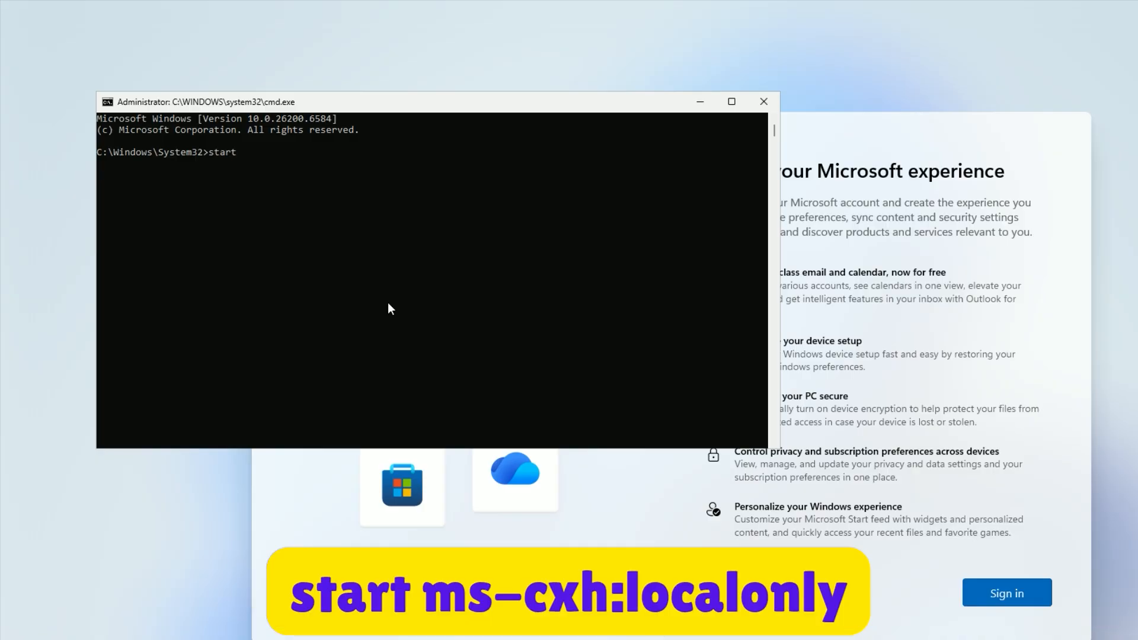
pyautogui.write('ms-c')
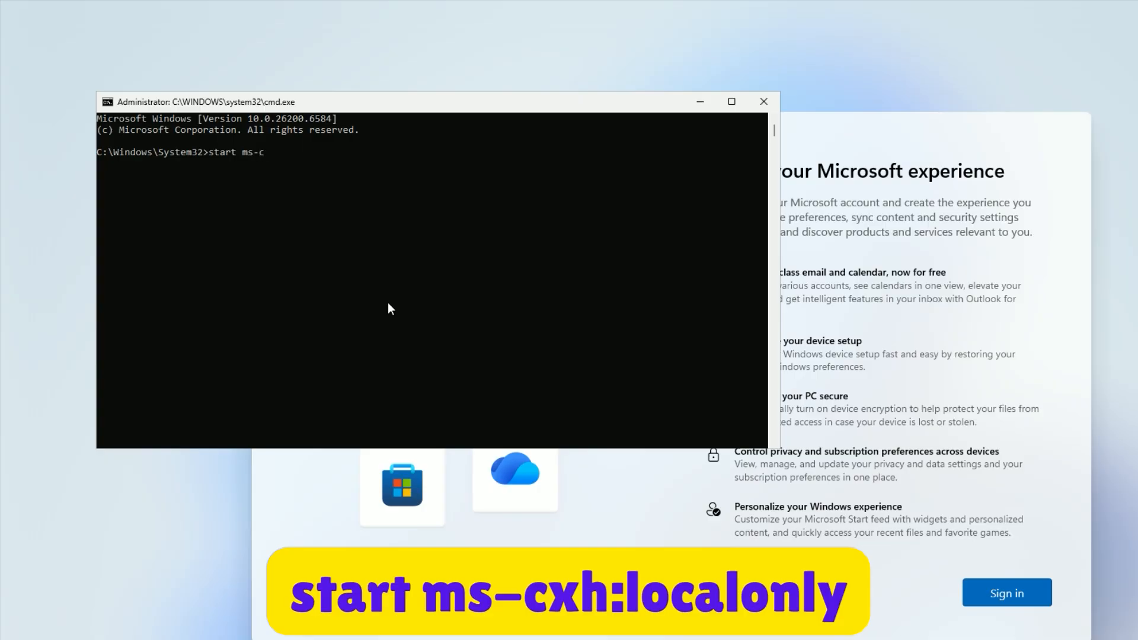
pyautogui.write('xh:')
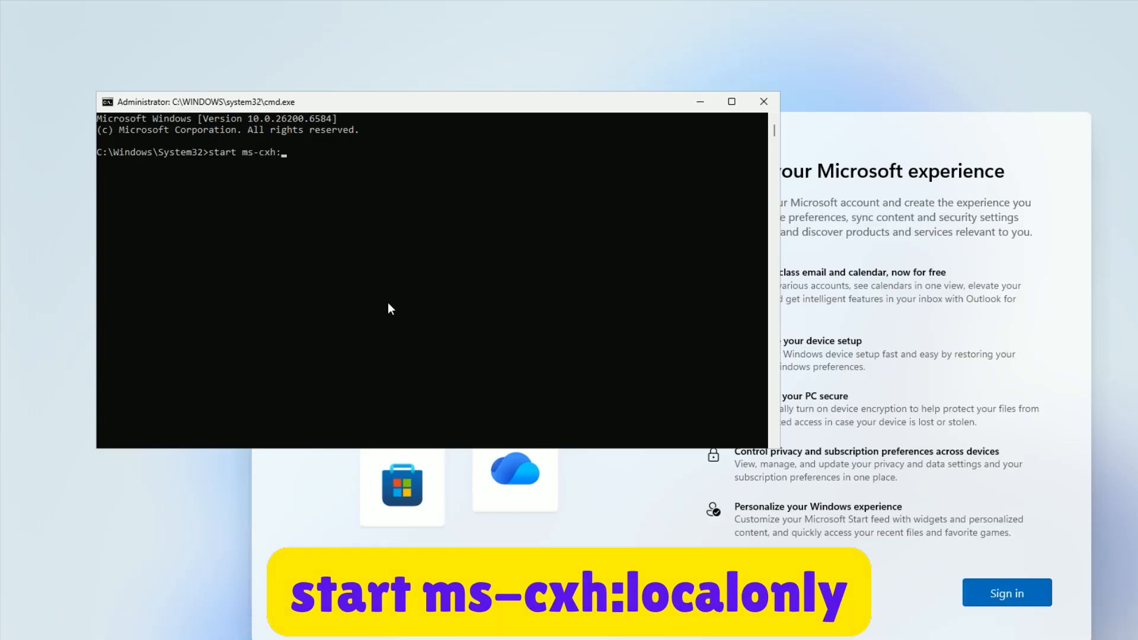
pyautogui.write('localon')
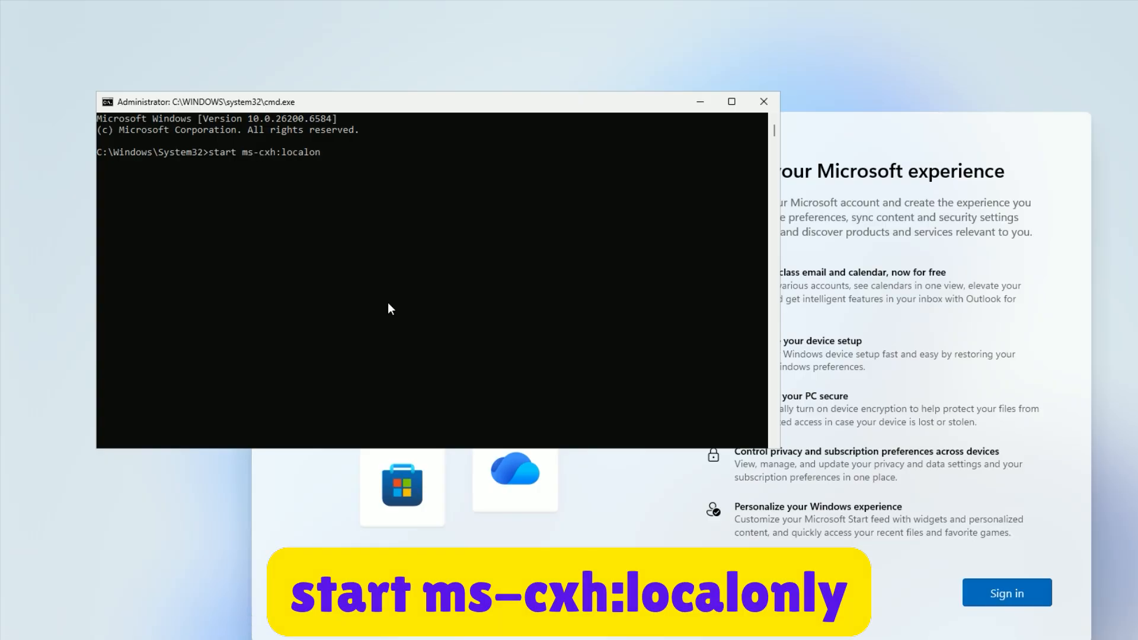
pyautogui.press('Enter')
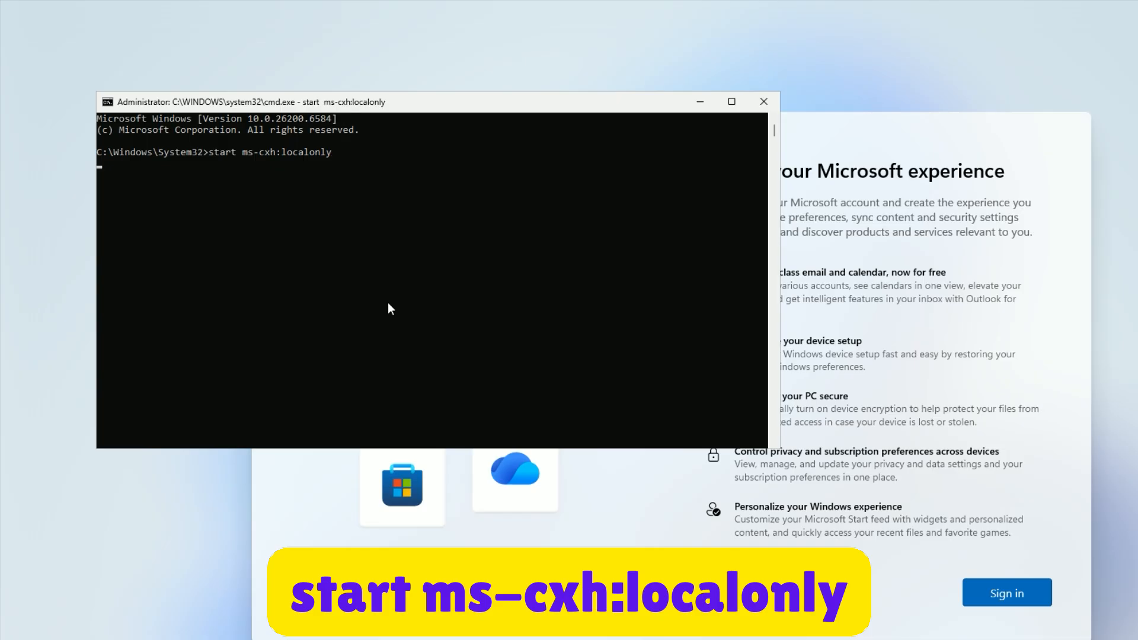
pyautogui.press('Enter')
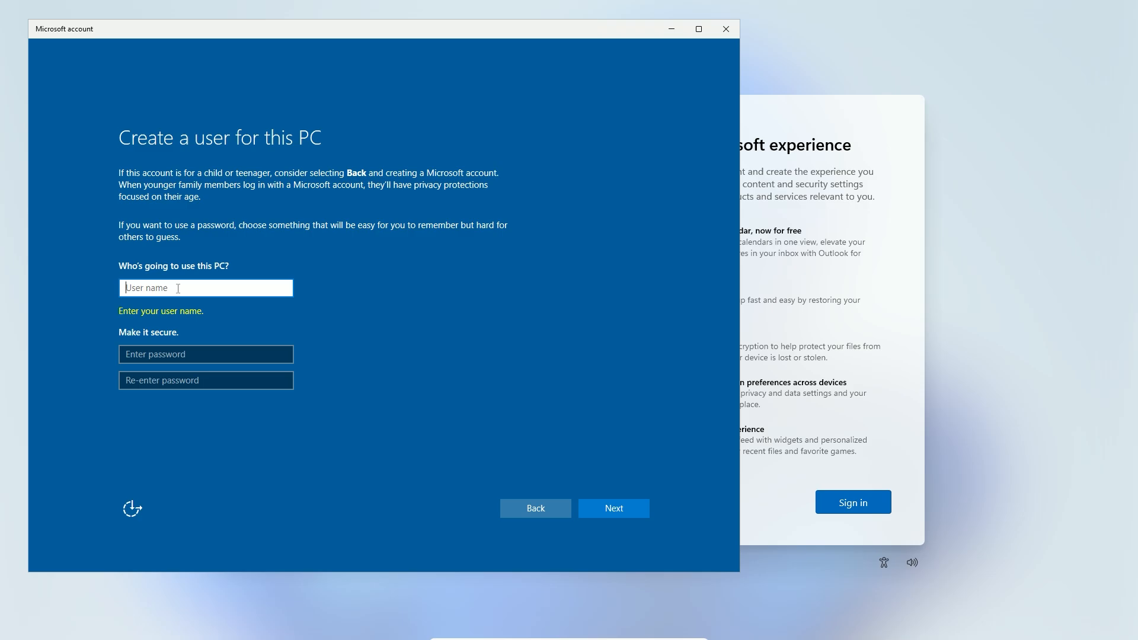
# Step: Create local user 'pc' with a blank password and accept the privacy settings
pyautogui.write('pc')
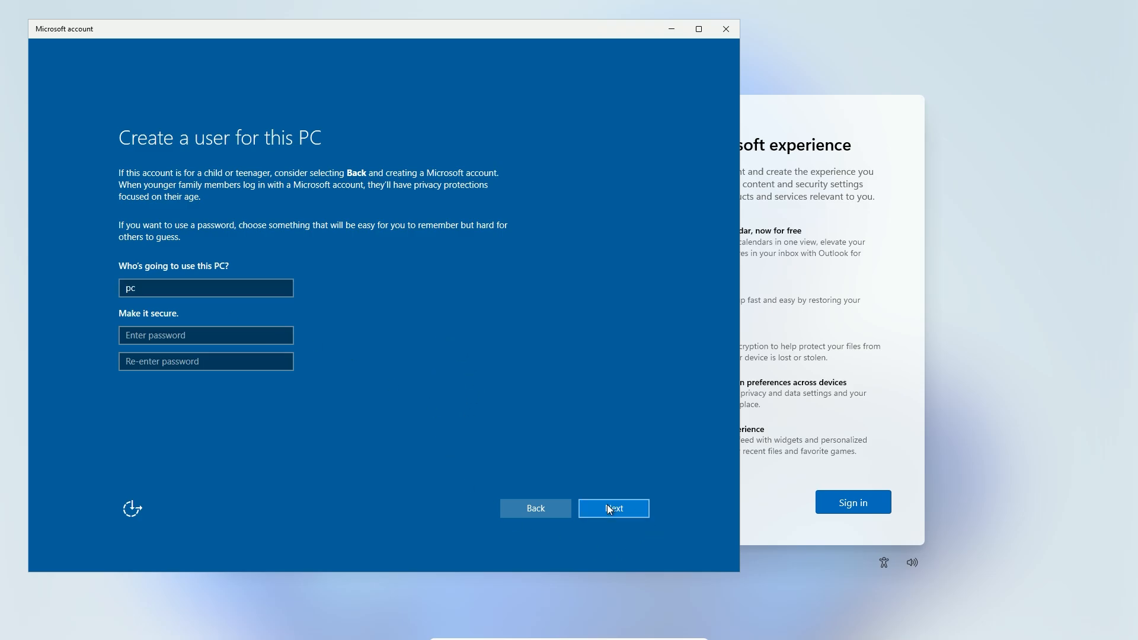
pyautogui.click(614, 508)
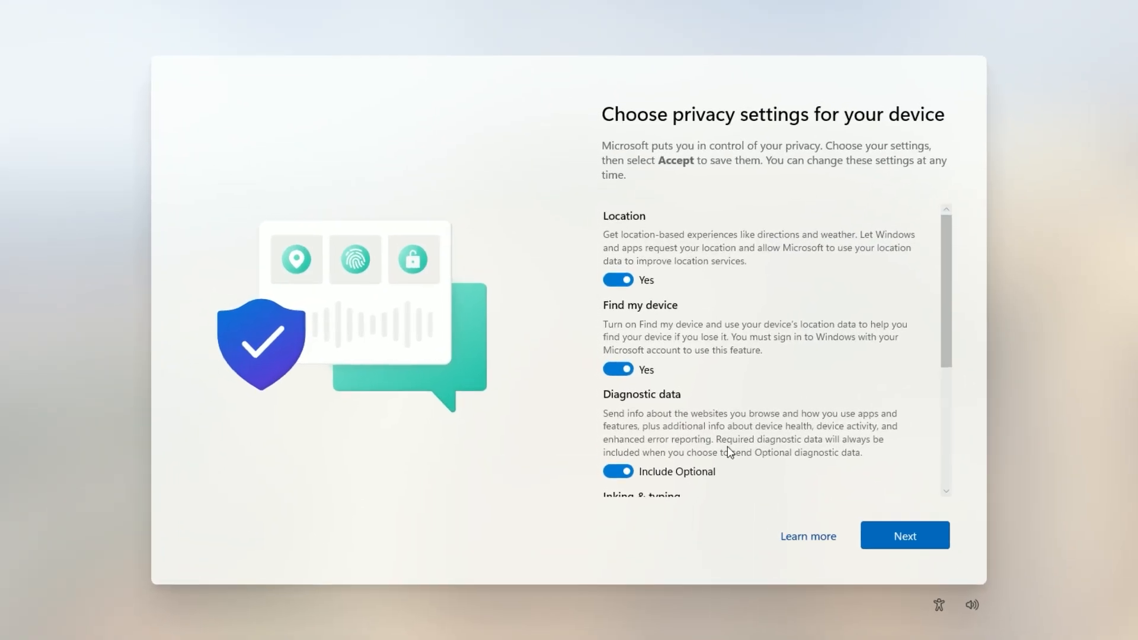
pyautogui.scroll(-3)
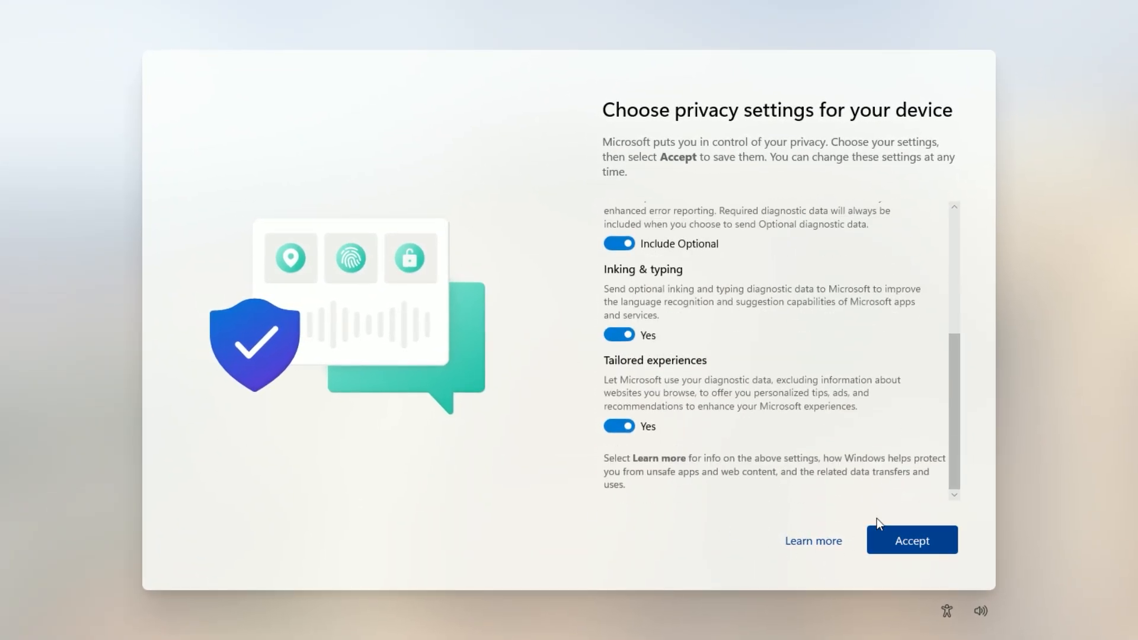
pyautogui.click(913, 541)
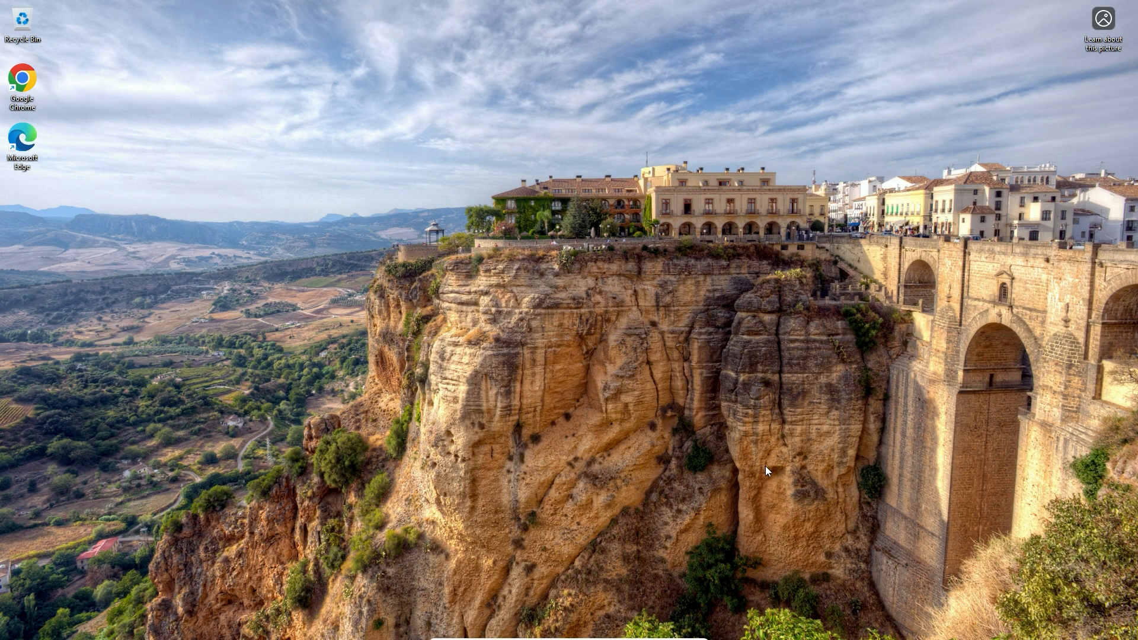
# Step: Show the PC account card in Start confirming it is a Local account
pyautogui.click(426, 626)
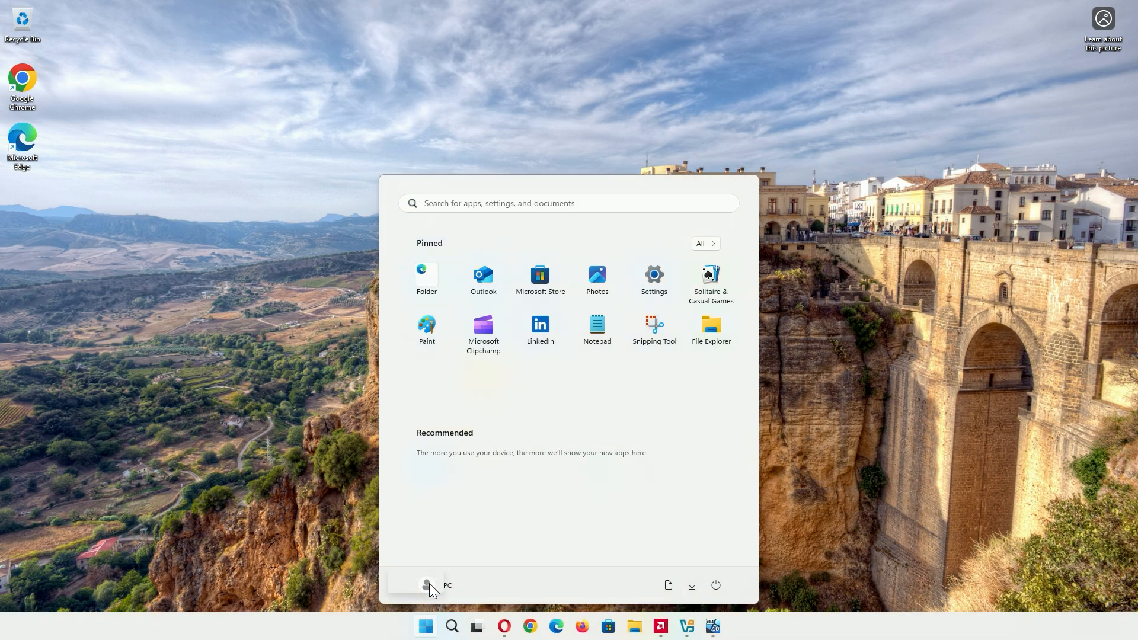
pyautogui.click(427, 586)
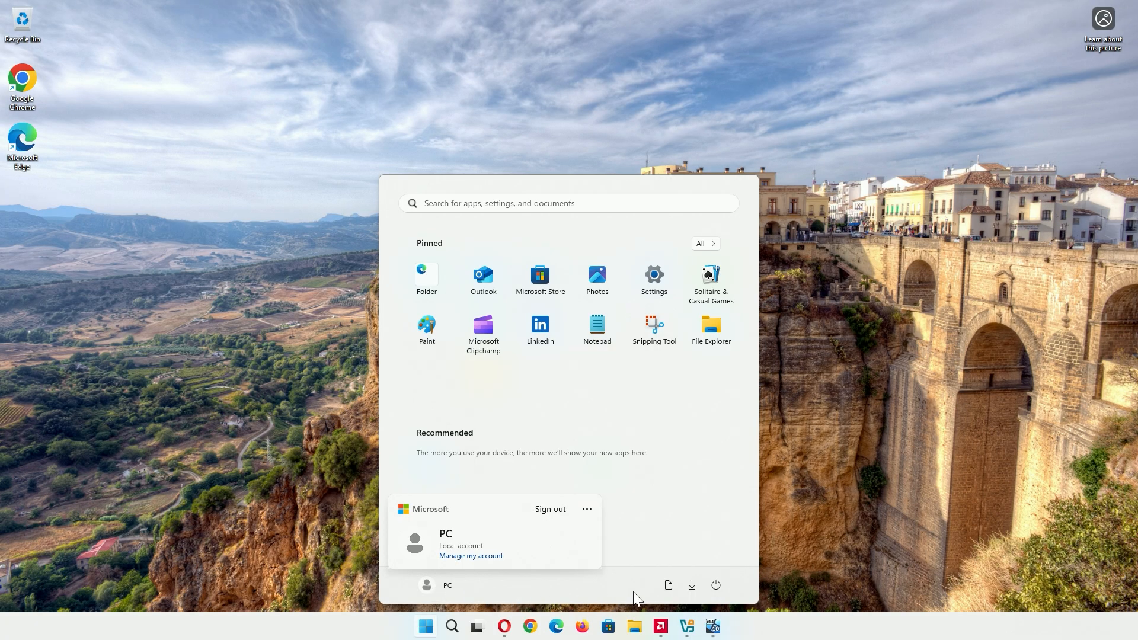
pyautogui.click(716, 586)
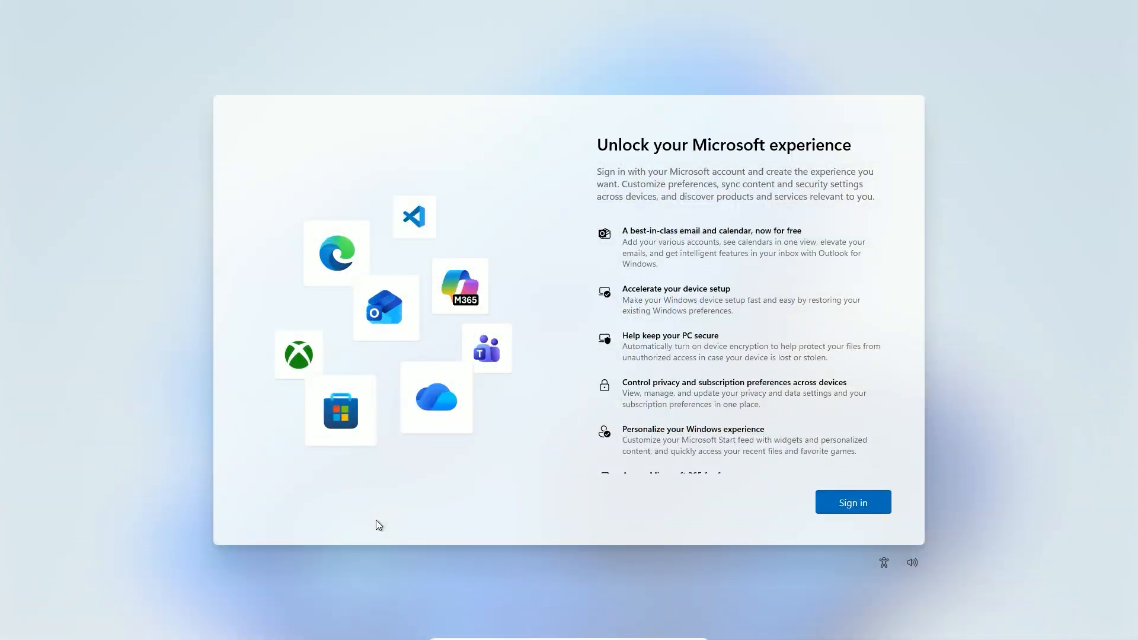
# Step: From an admin Command Prompt (Shift+F10), run regedit to start Registry Editor
pyautogui.press('Shift+F10')
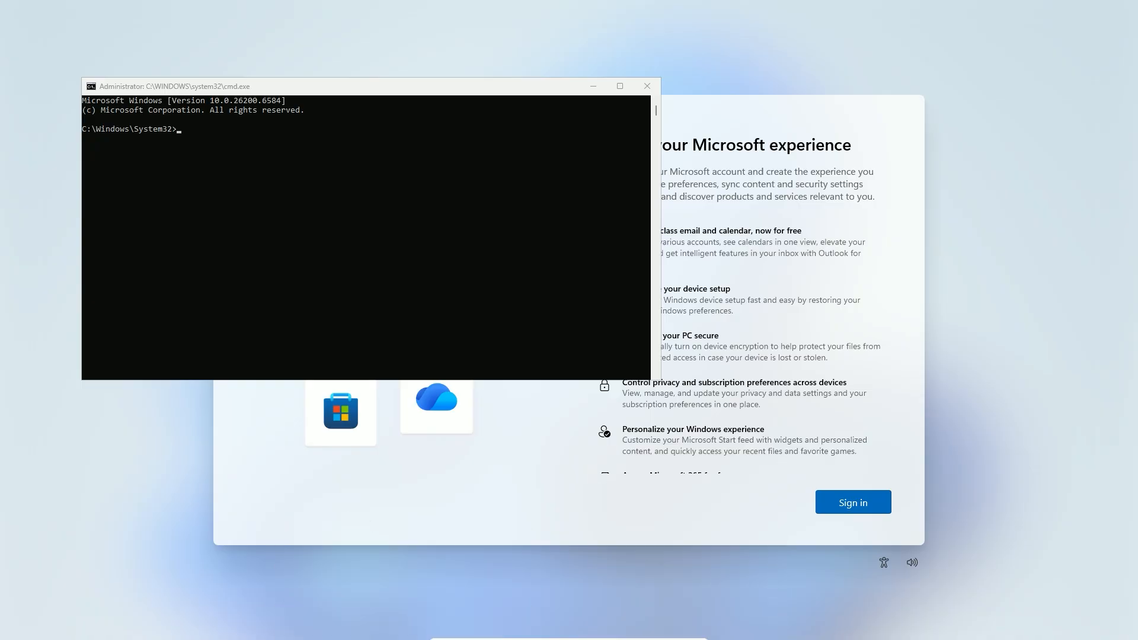
pyautogui.write('rege')
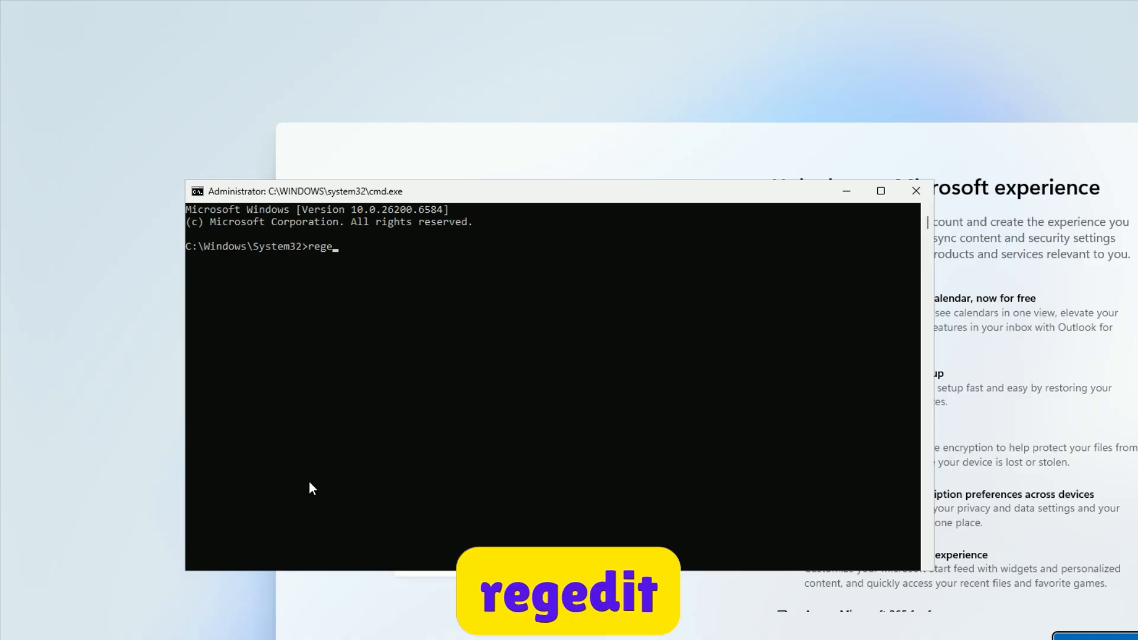
pyautogui.press('Enter')
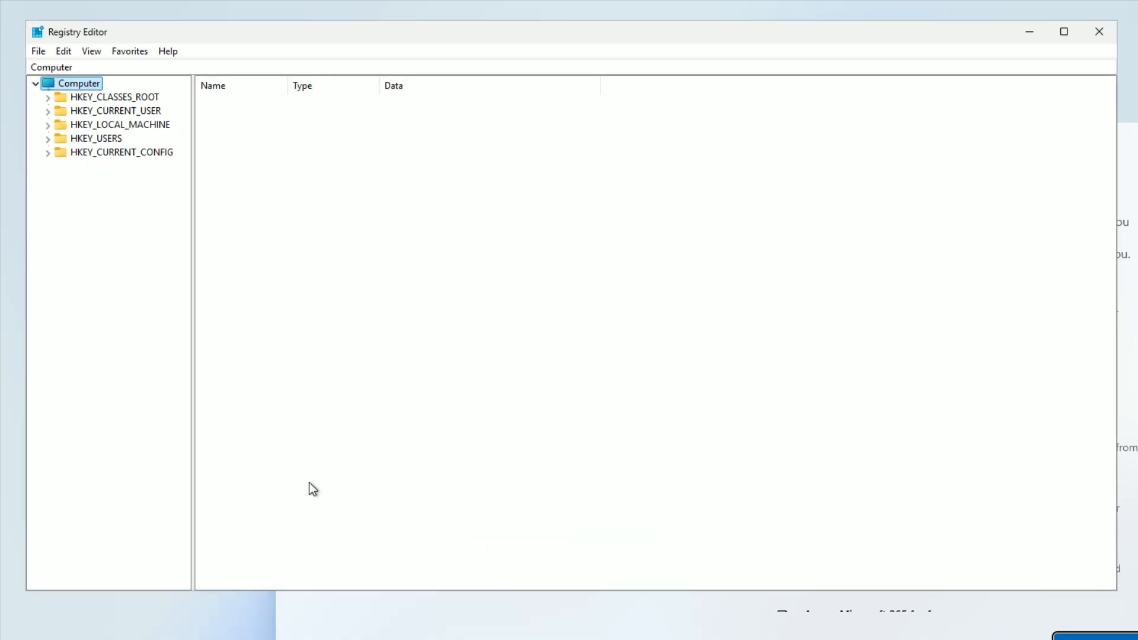
# Step: Navigate to HKEY_LOCAL_MACHINE\SOFTWARE\Microsoft\Windows\CurrentVersion\OOBE and show its values
pyautogui.click(47, 125)
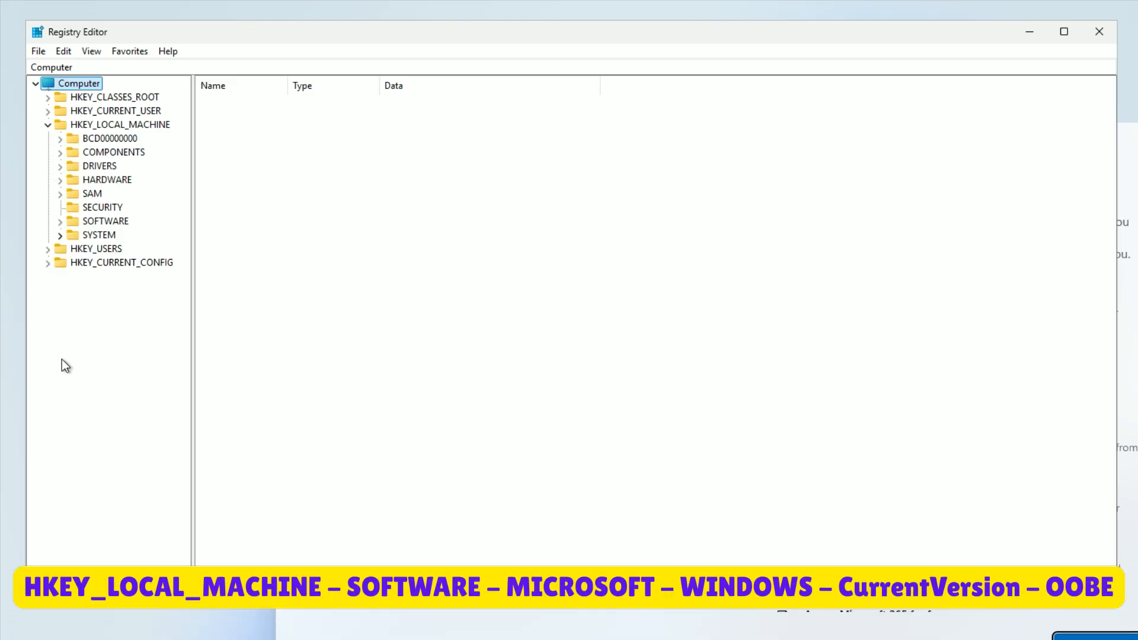
pyautogui.moveTo(69, 401)
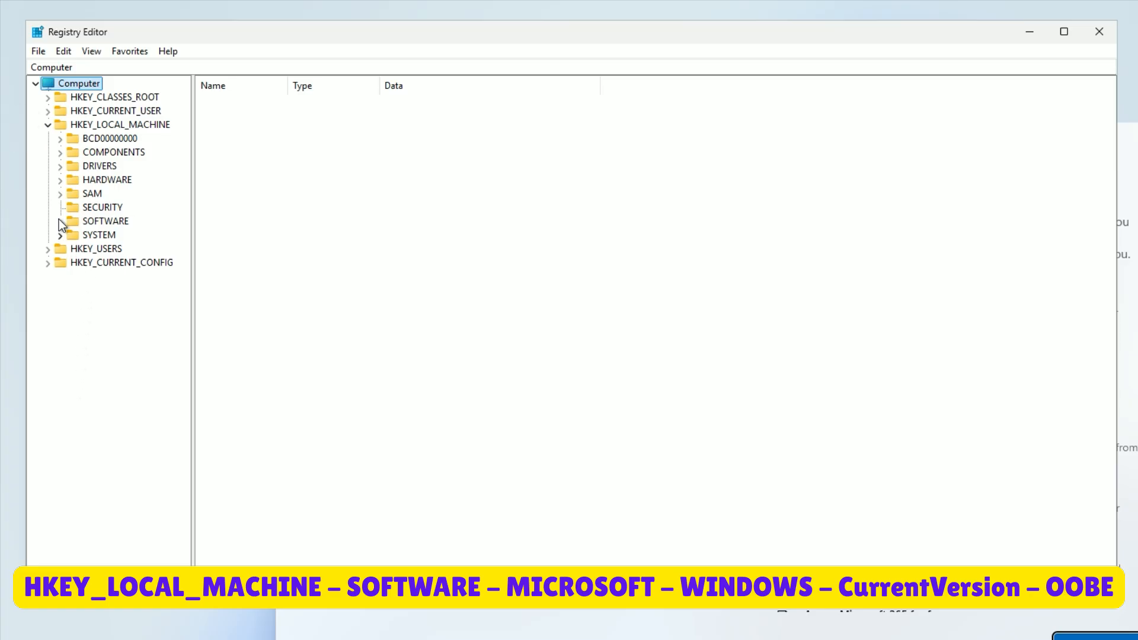
pyautogui.click(59, 221)
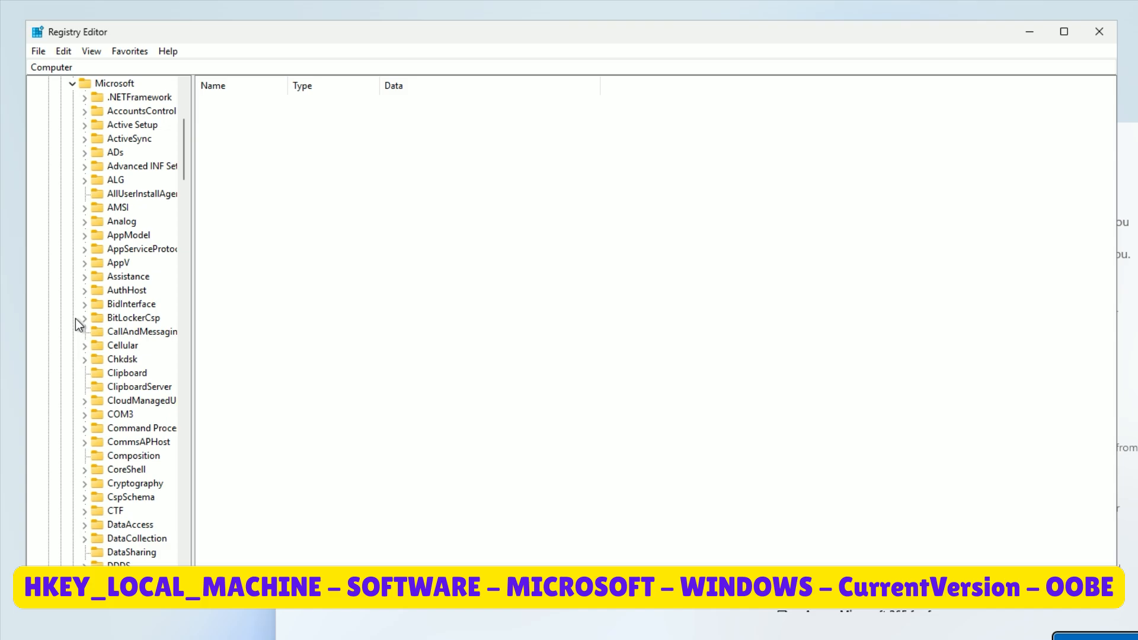
pyautogui.scroll(-3)
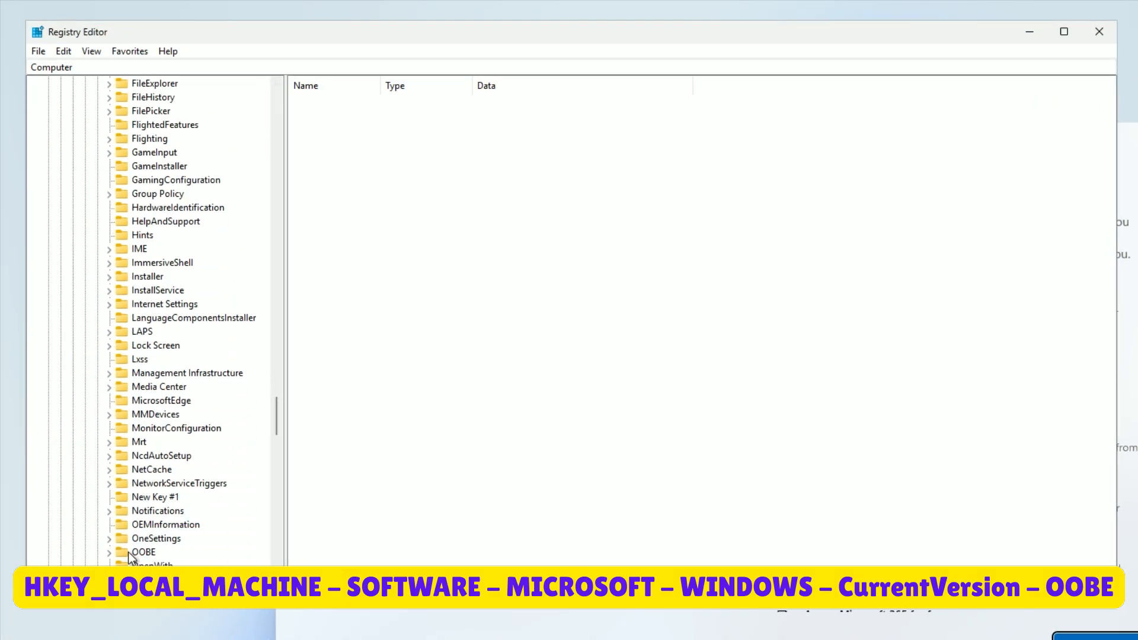
pyautogui.click(145, 552)
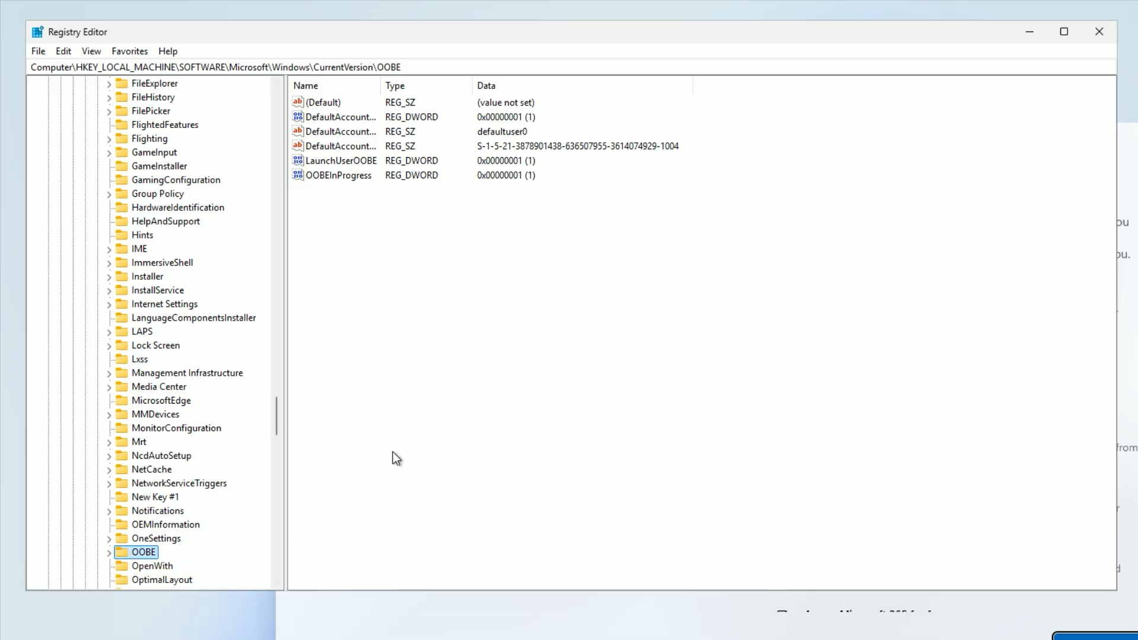
# Step: Add a 32-bit DWORD named BypassNRO to the OOBE key with data 1
pyautogui.rightClick(395, 458)
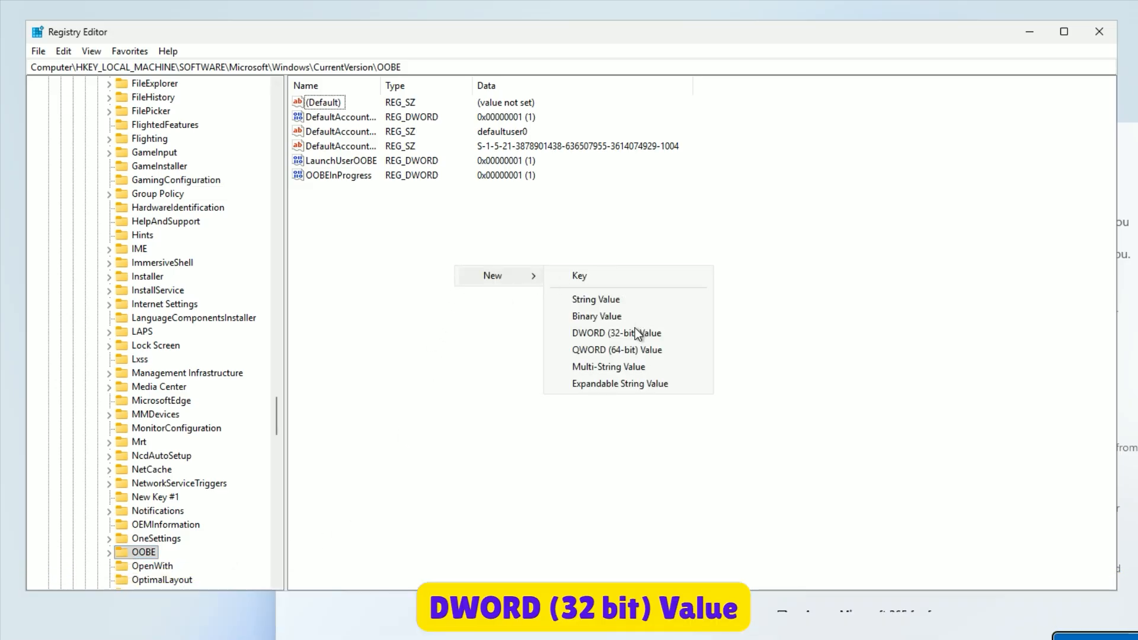
pyautogui.click(617, 333)
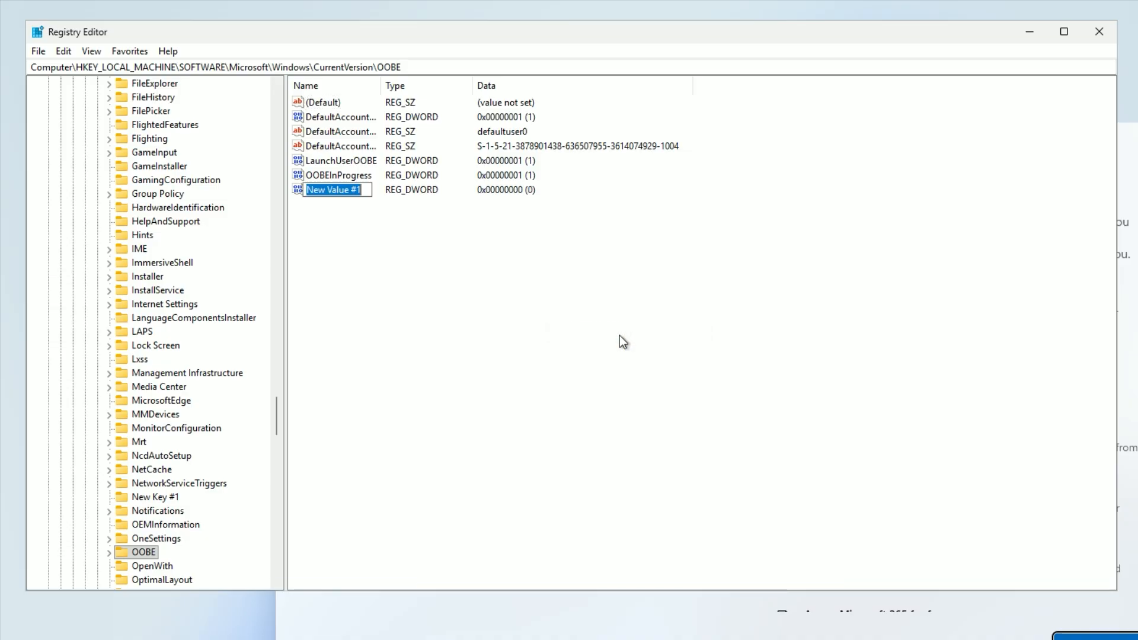
pyautogui.write('BypassNRO')
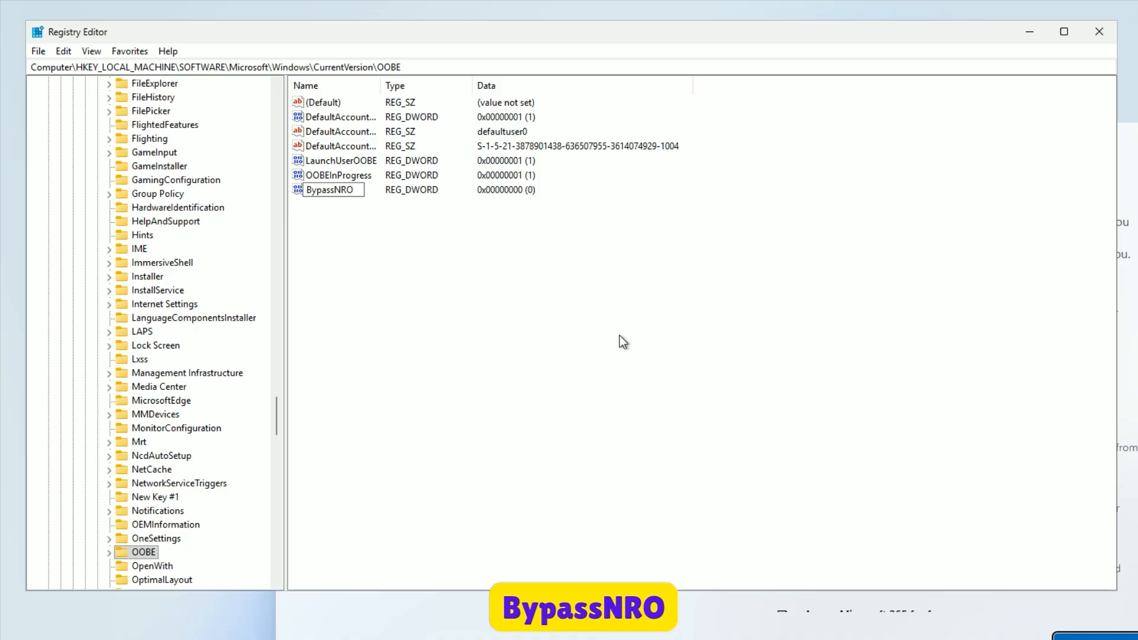
pyautogui.doubleClick(329, 190)
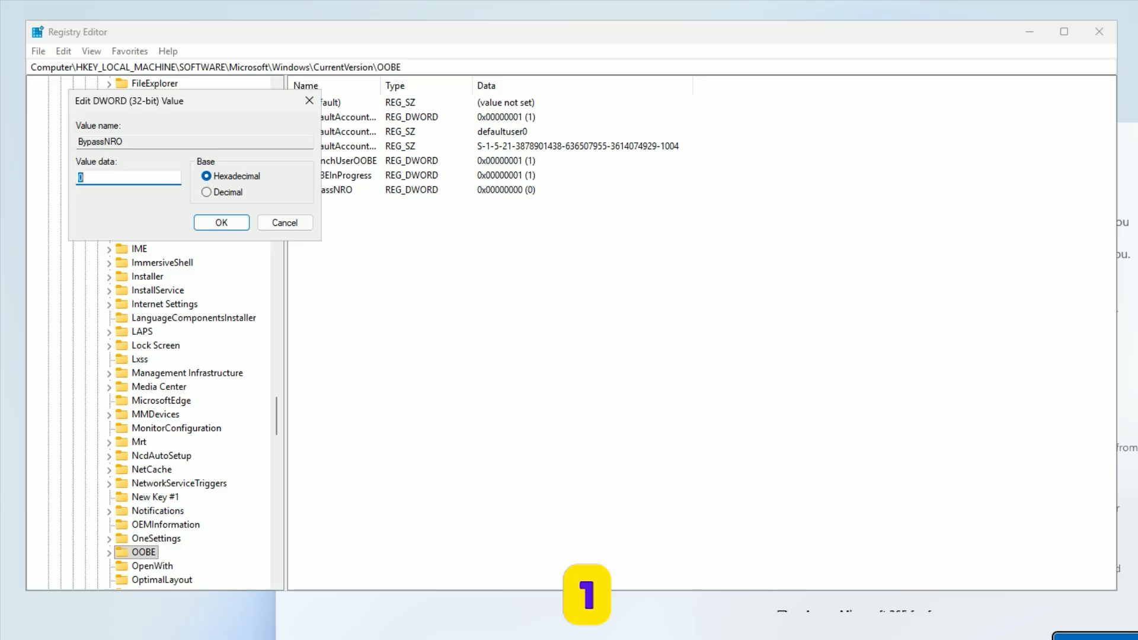
pyautogui.write('1')
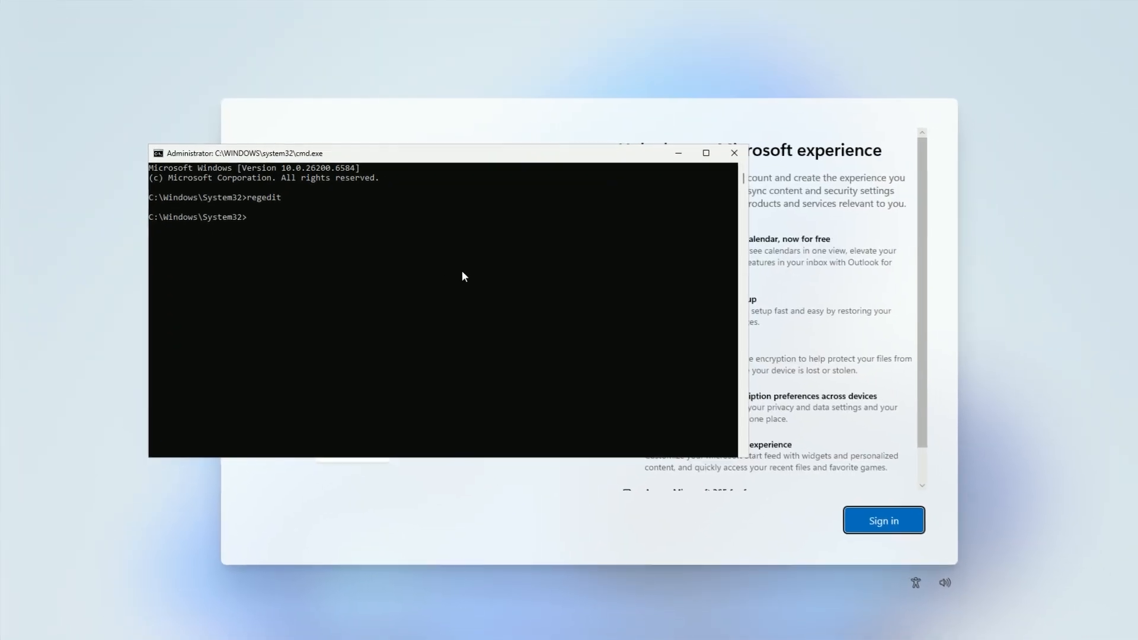
# Step: Run shutdown /r /t 0 to restart the PC immediately
pyautogui.write('s')
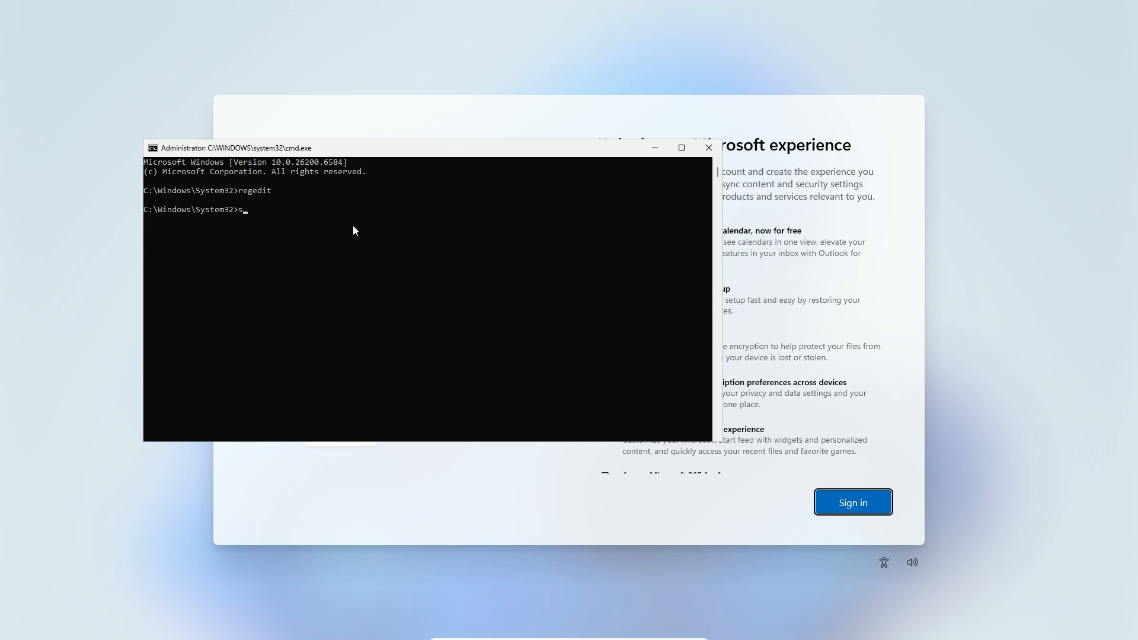
pyautogui.write('shutdown')
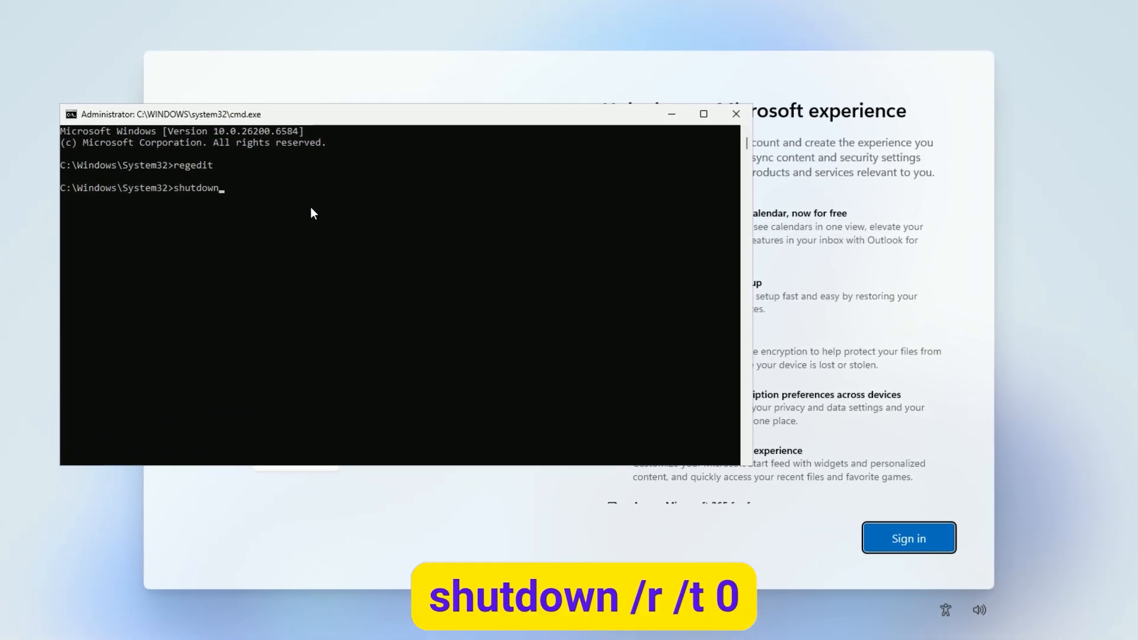
pyautogui.write('/r /t 0')
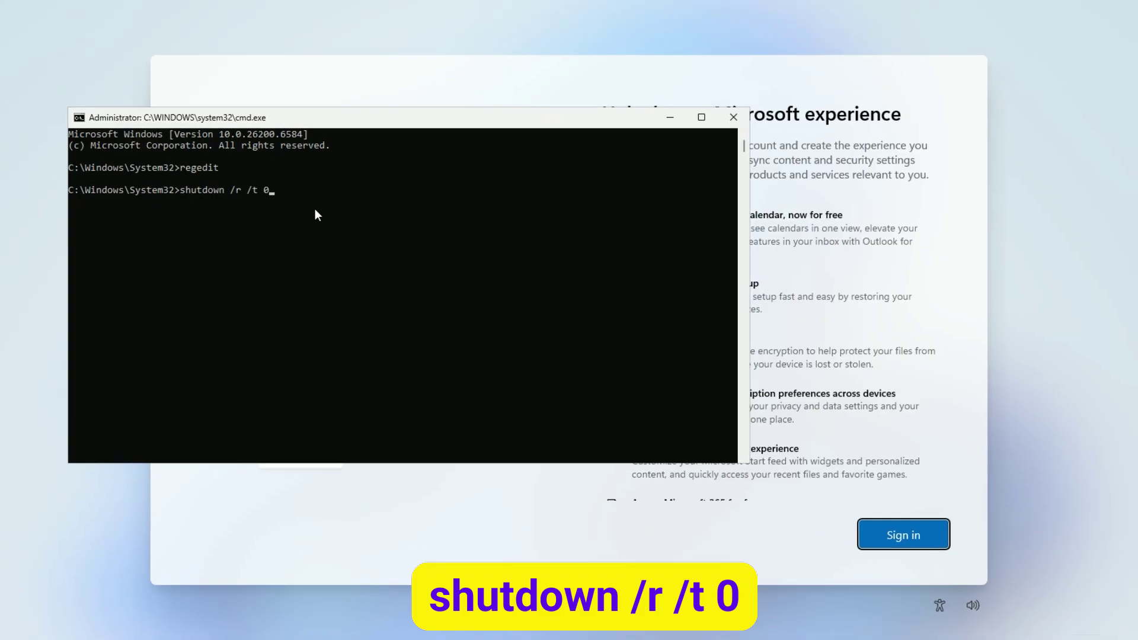
pyautogui.press('Enter')
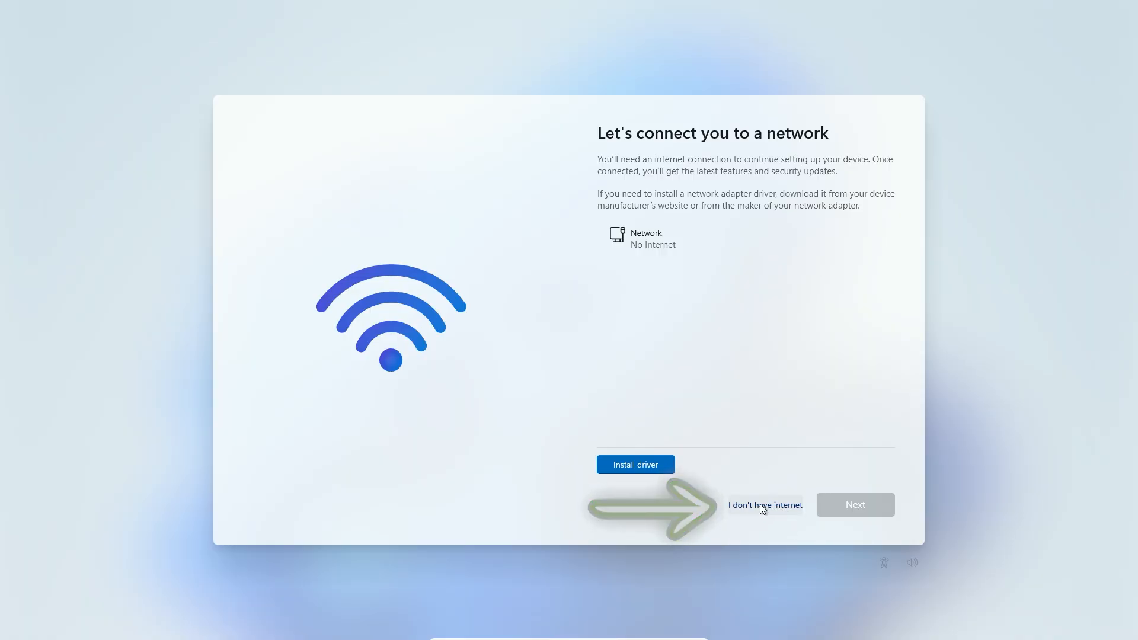
# Step: Continue with 'I don't have internet' and leave the local password blank
pyautogui.click(764, 505)
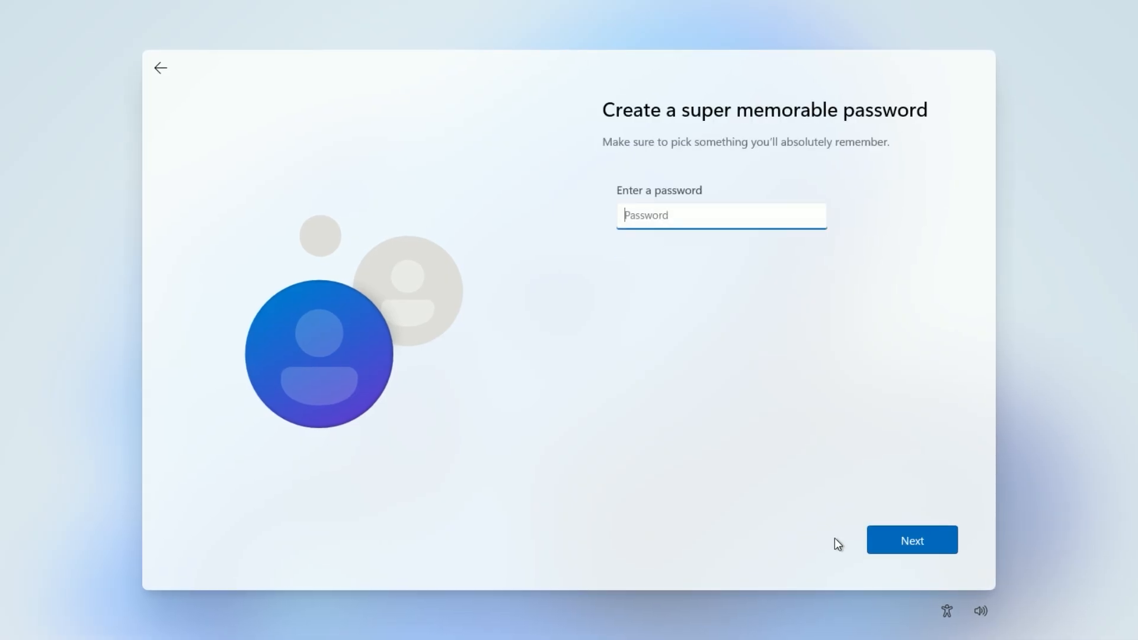
pyautogui.click(913, 541)
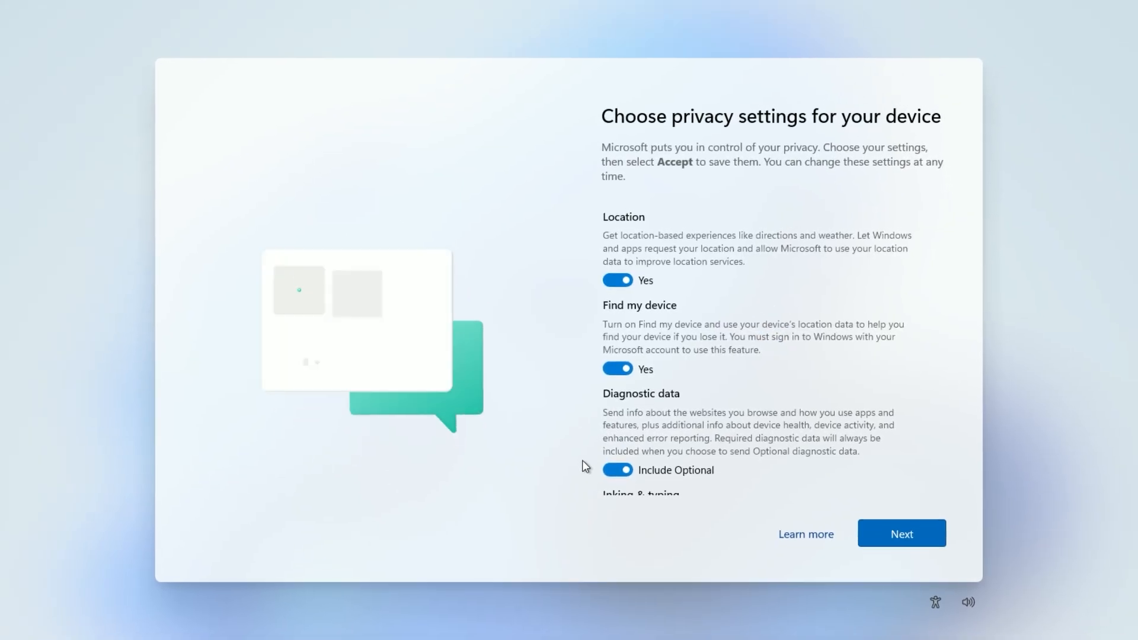
# Step: Accept the privacy settings so setup finishes to the desktop for user test
pyautogui.scroll(-3)
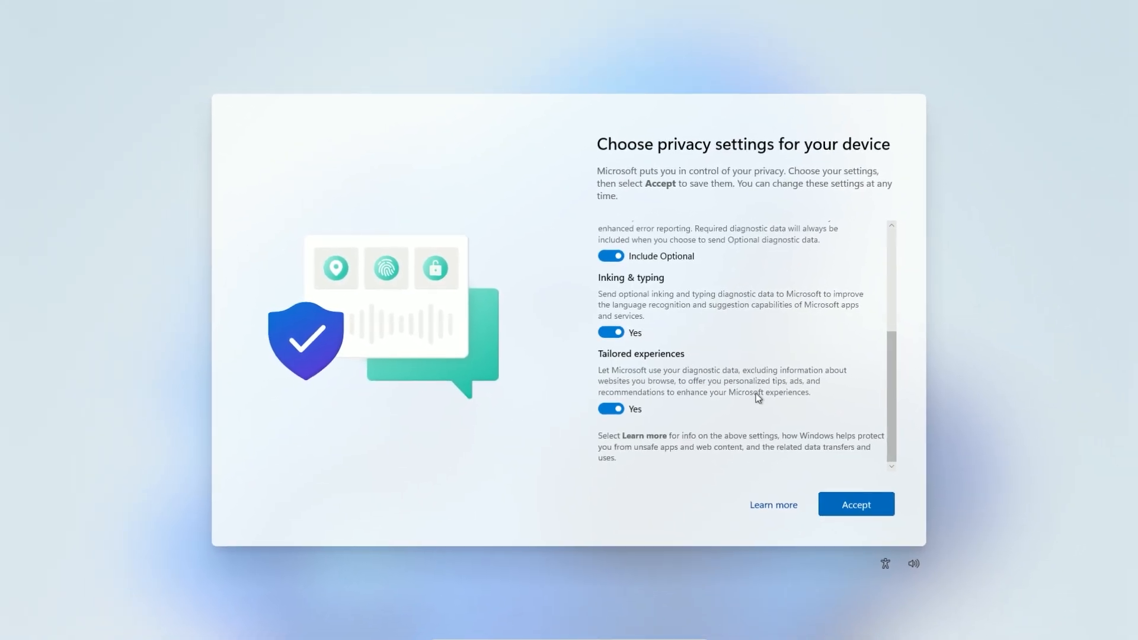
pyautogui.click(856, 504)
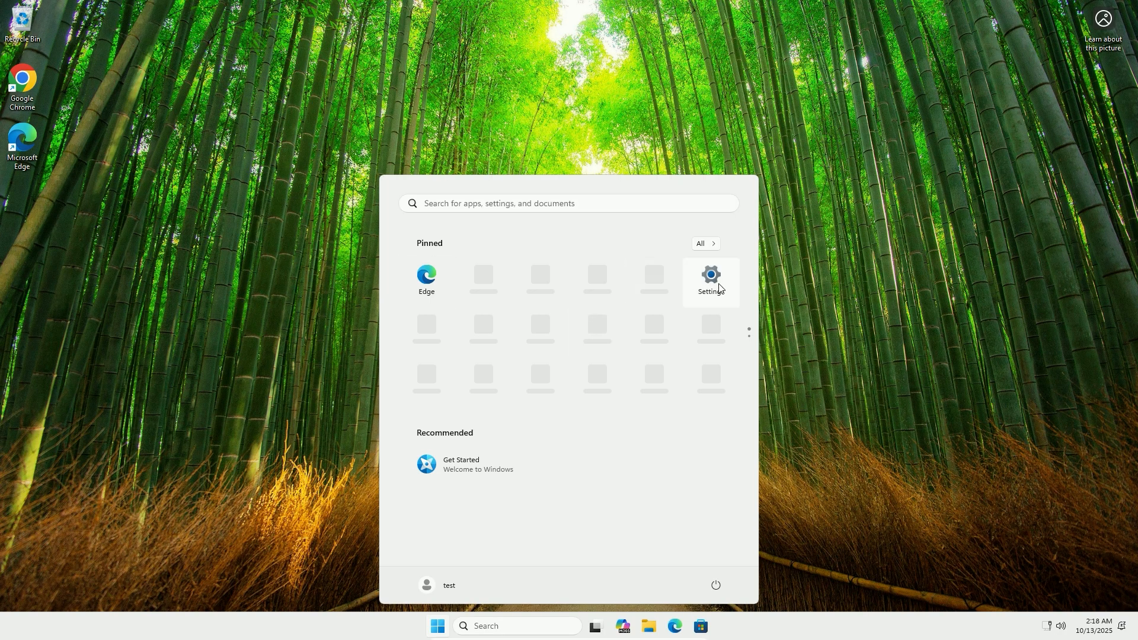
# Step: Confirm in Settings > Accounts that TEST is a Local Account Administrator, then close Settings
pyautogui.click(710, 279)
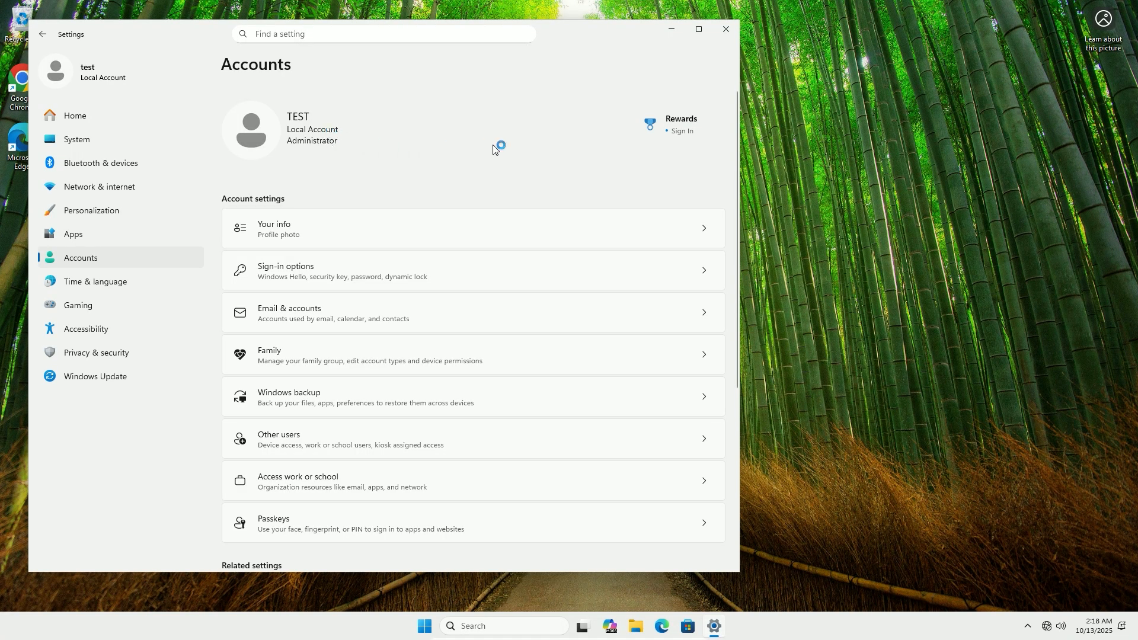
pyautogui.moveTo(569, 141)
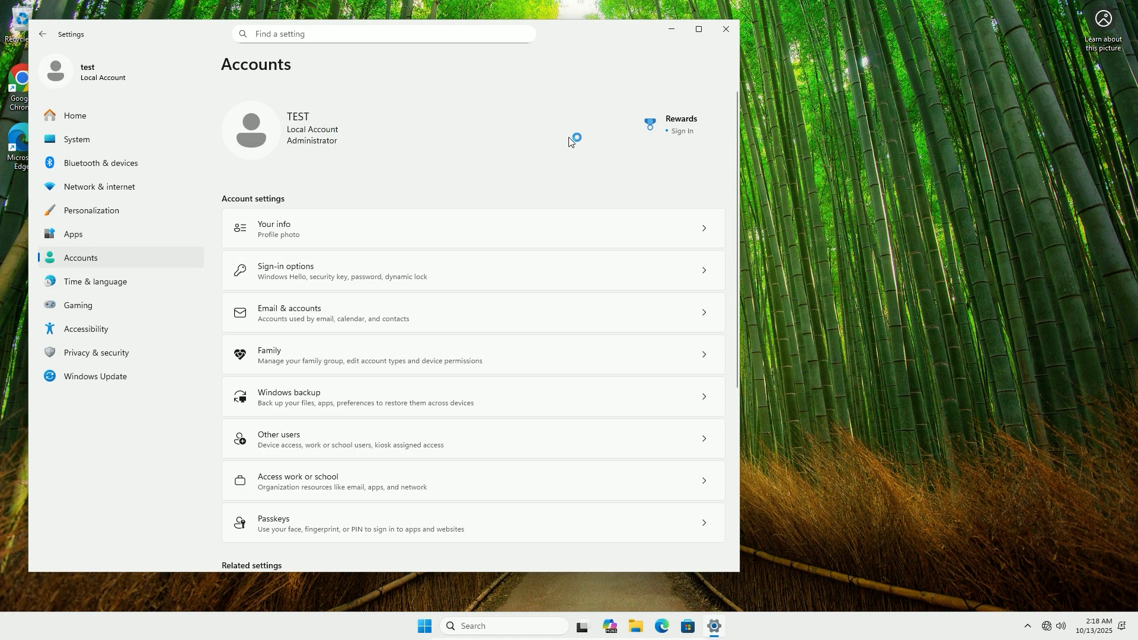
pyautogui.moveTo(572, 143)
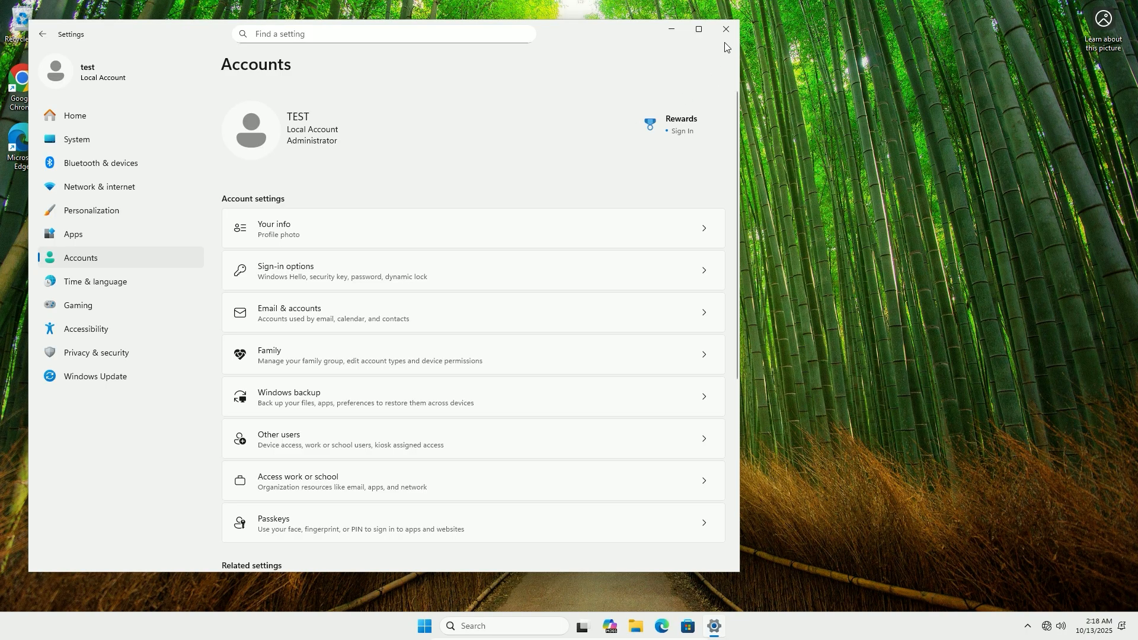
pyautogui.click(726, 28)
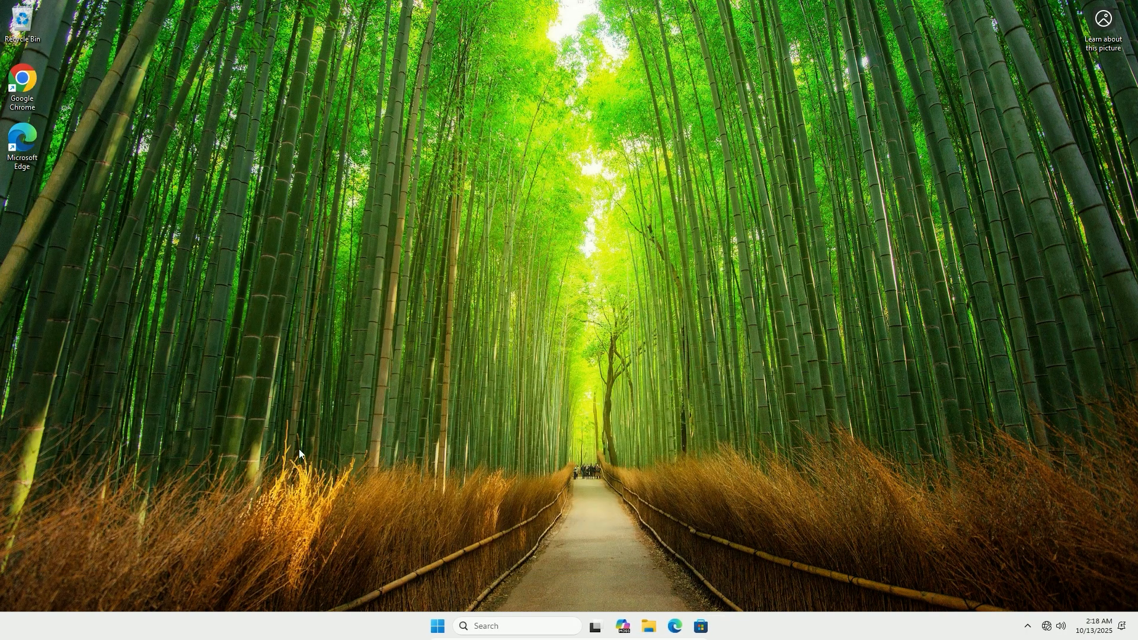